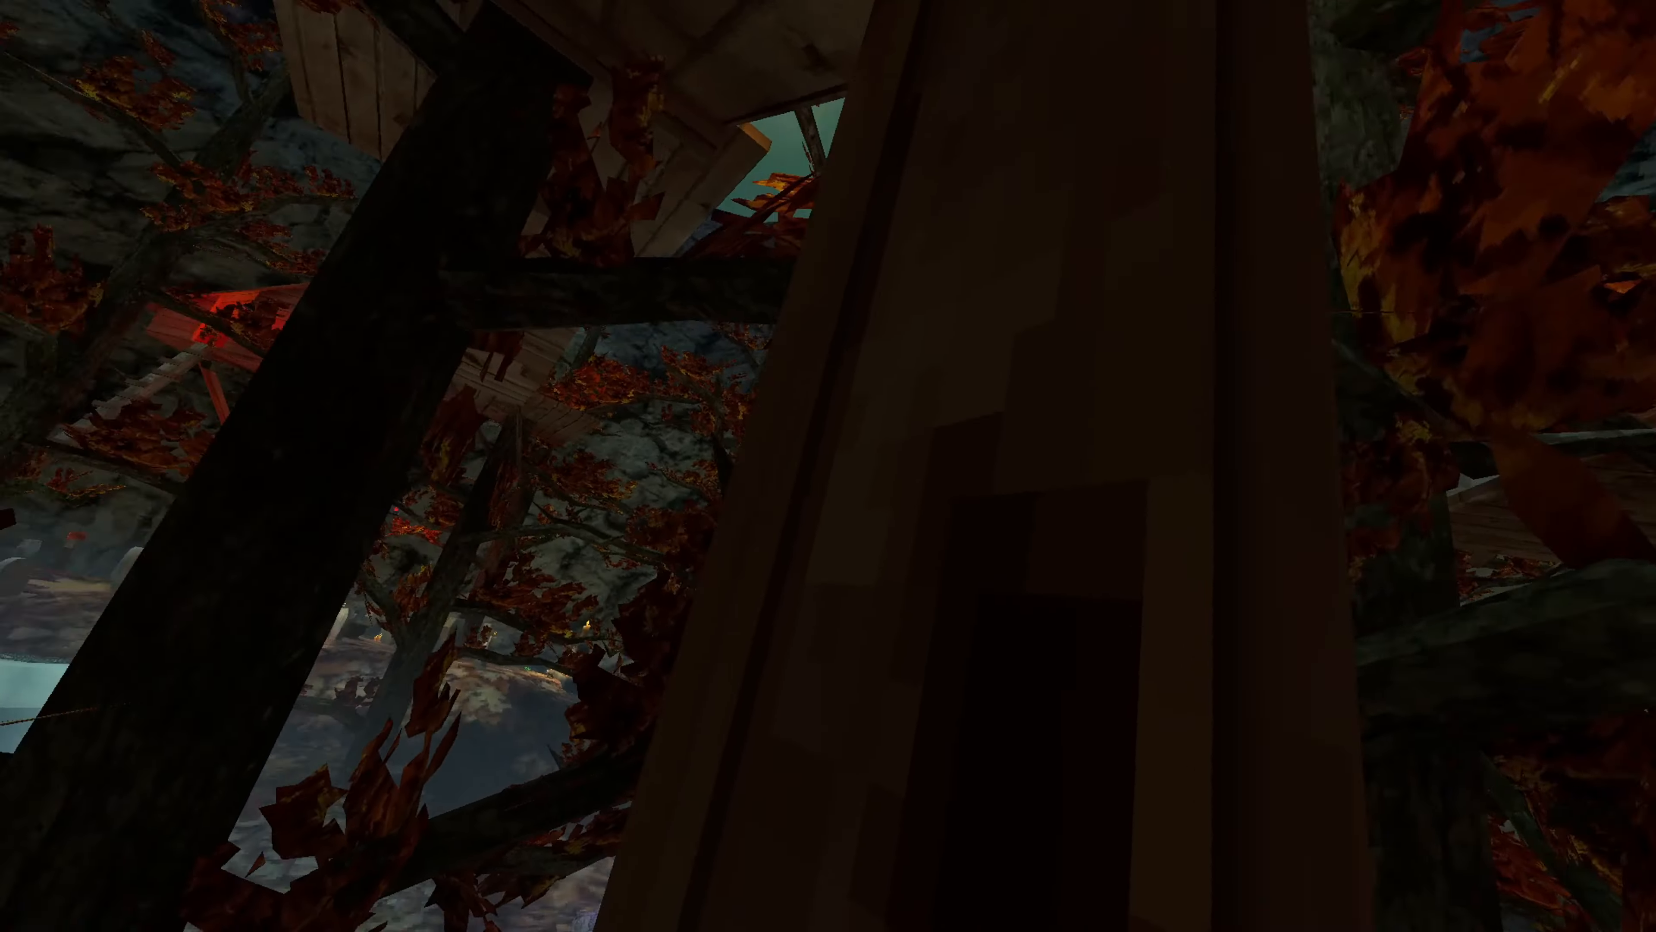
{"action": "mouse_move", "coordinate": [828, 465]}
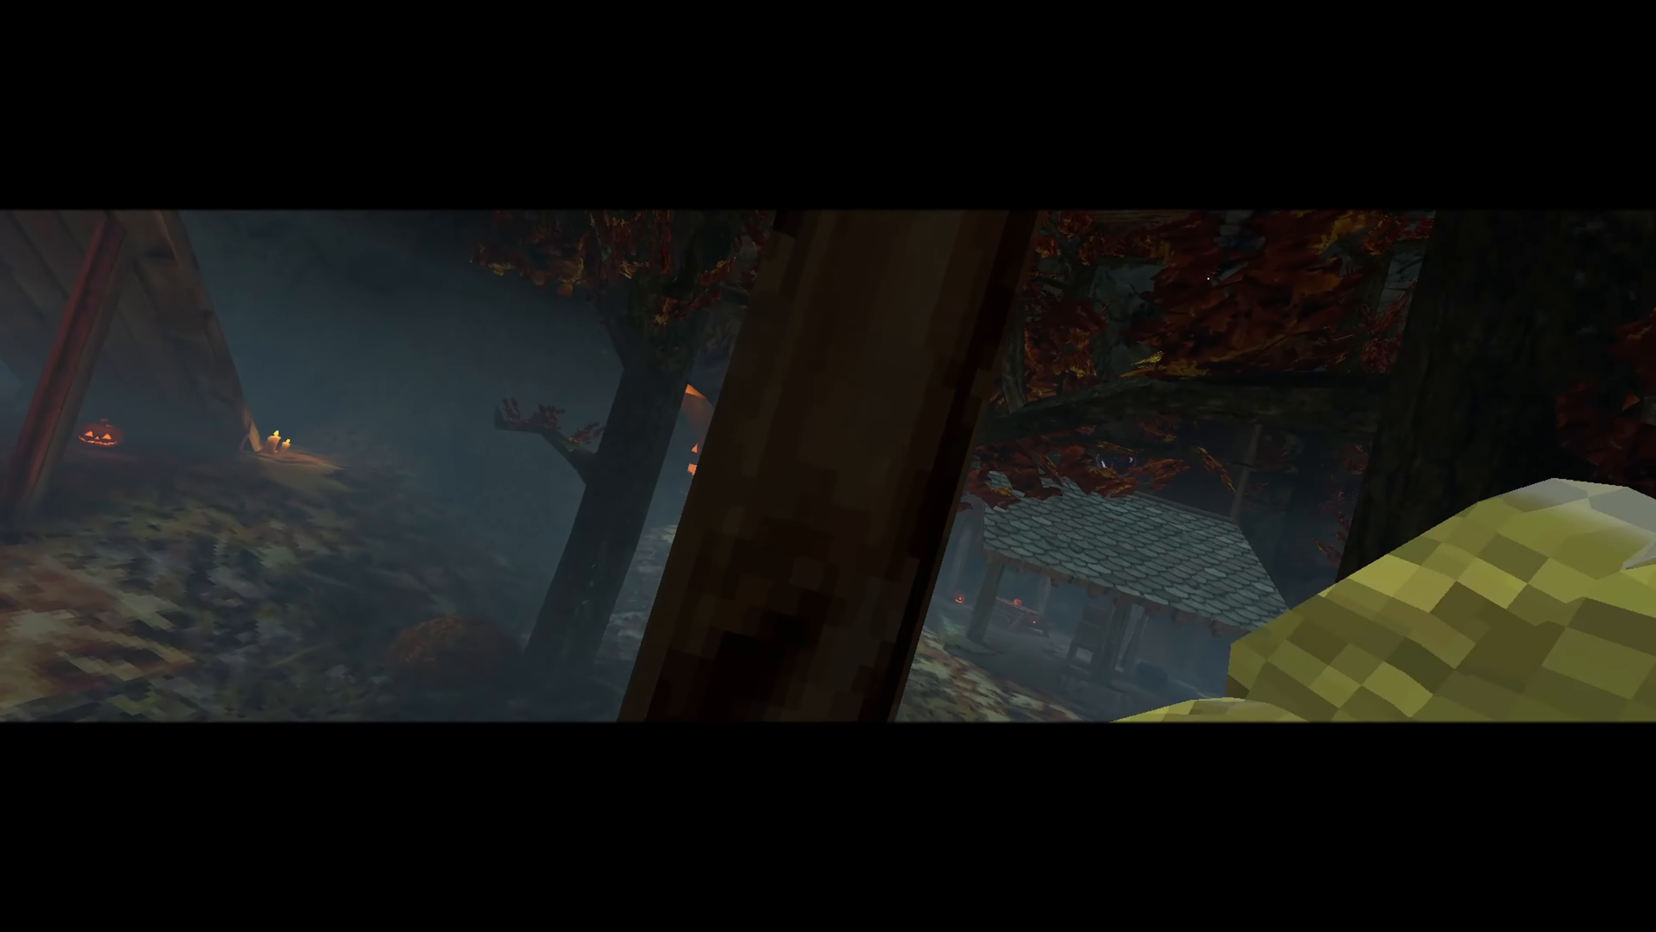
{"action": "mouse_move", "coordinate": [828, 465]}
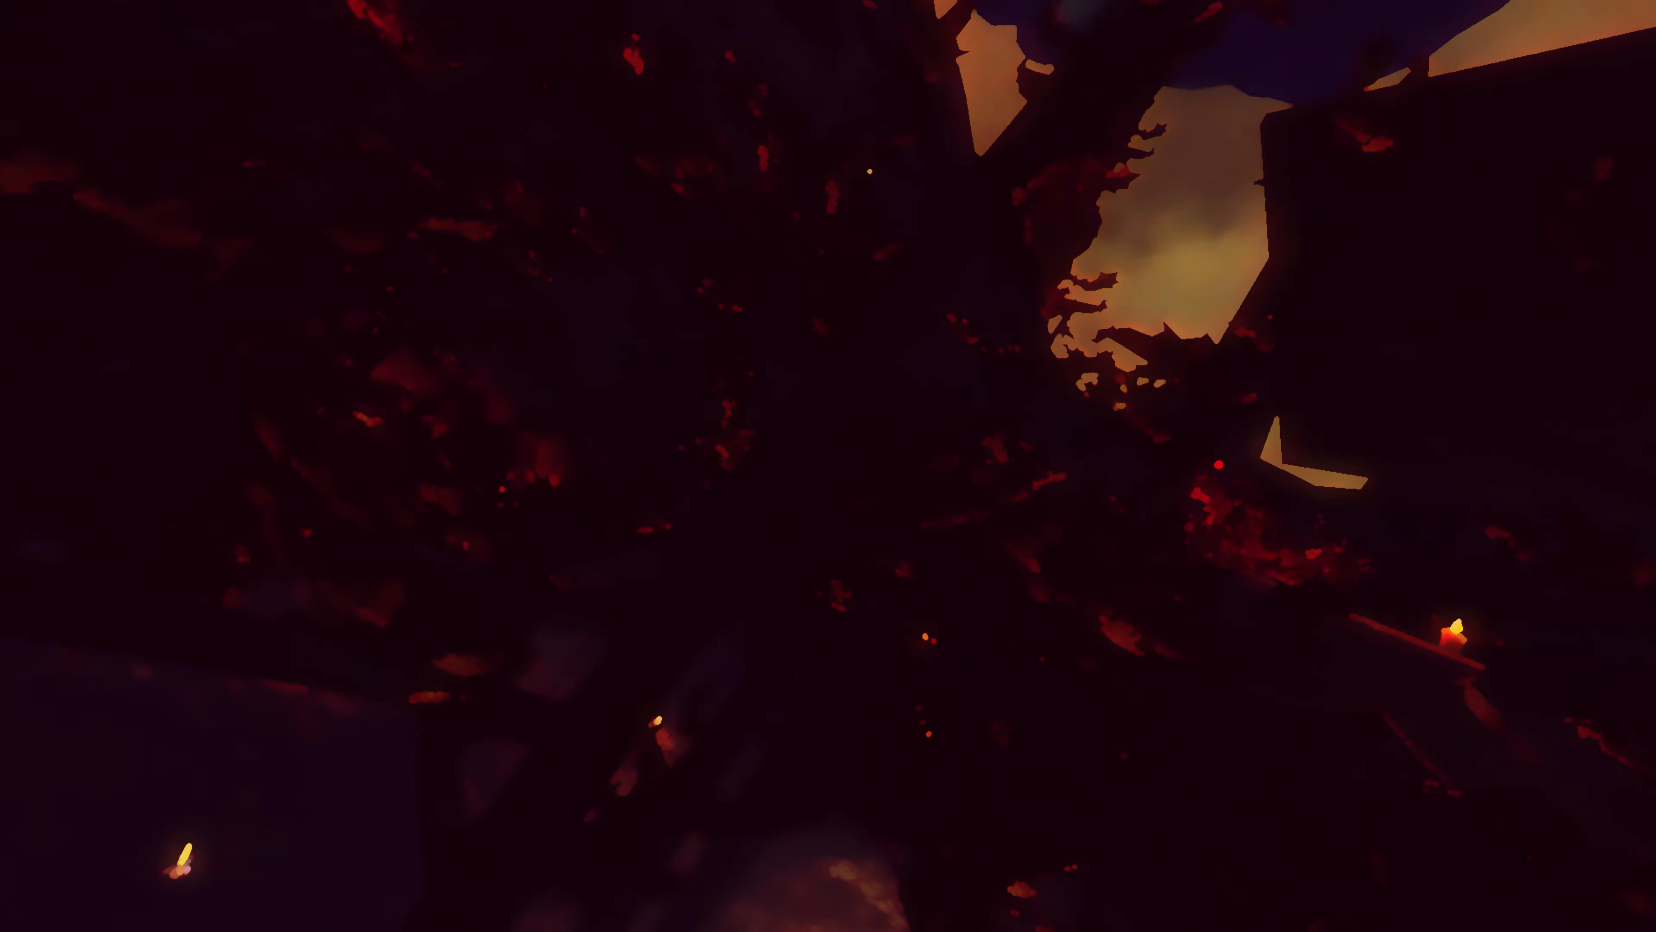
{"action": "mouse_move", "coordinate": [828, 466]}
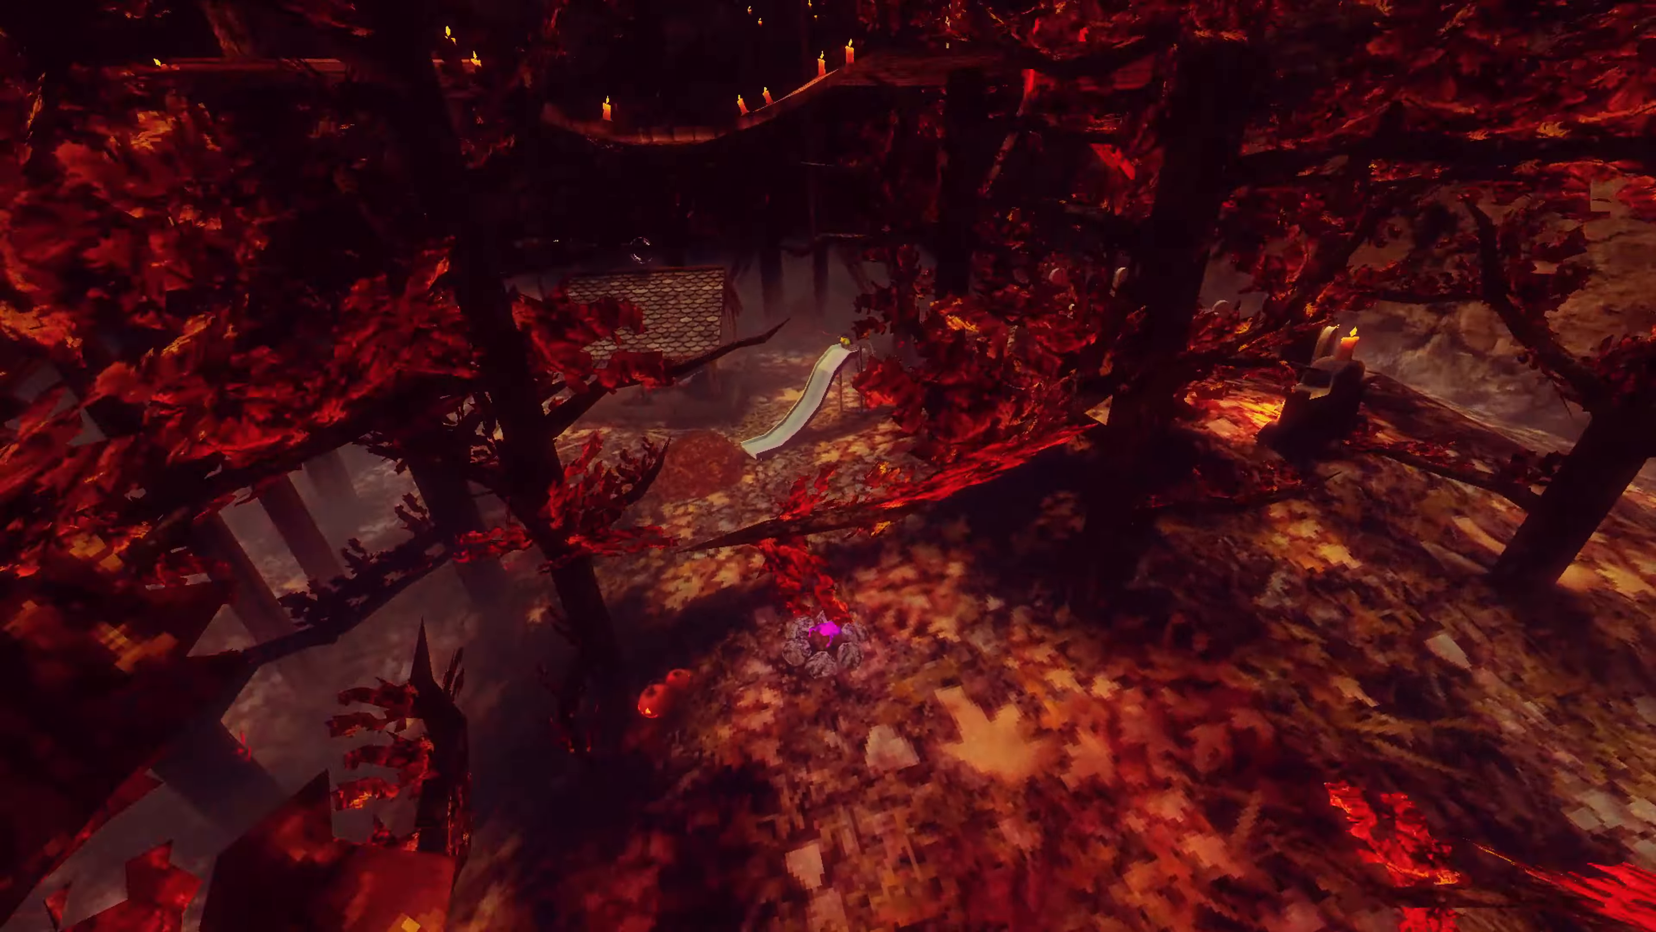
{"action": "mouse_move", "coordinate": [828, 465]}
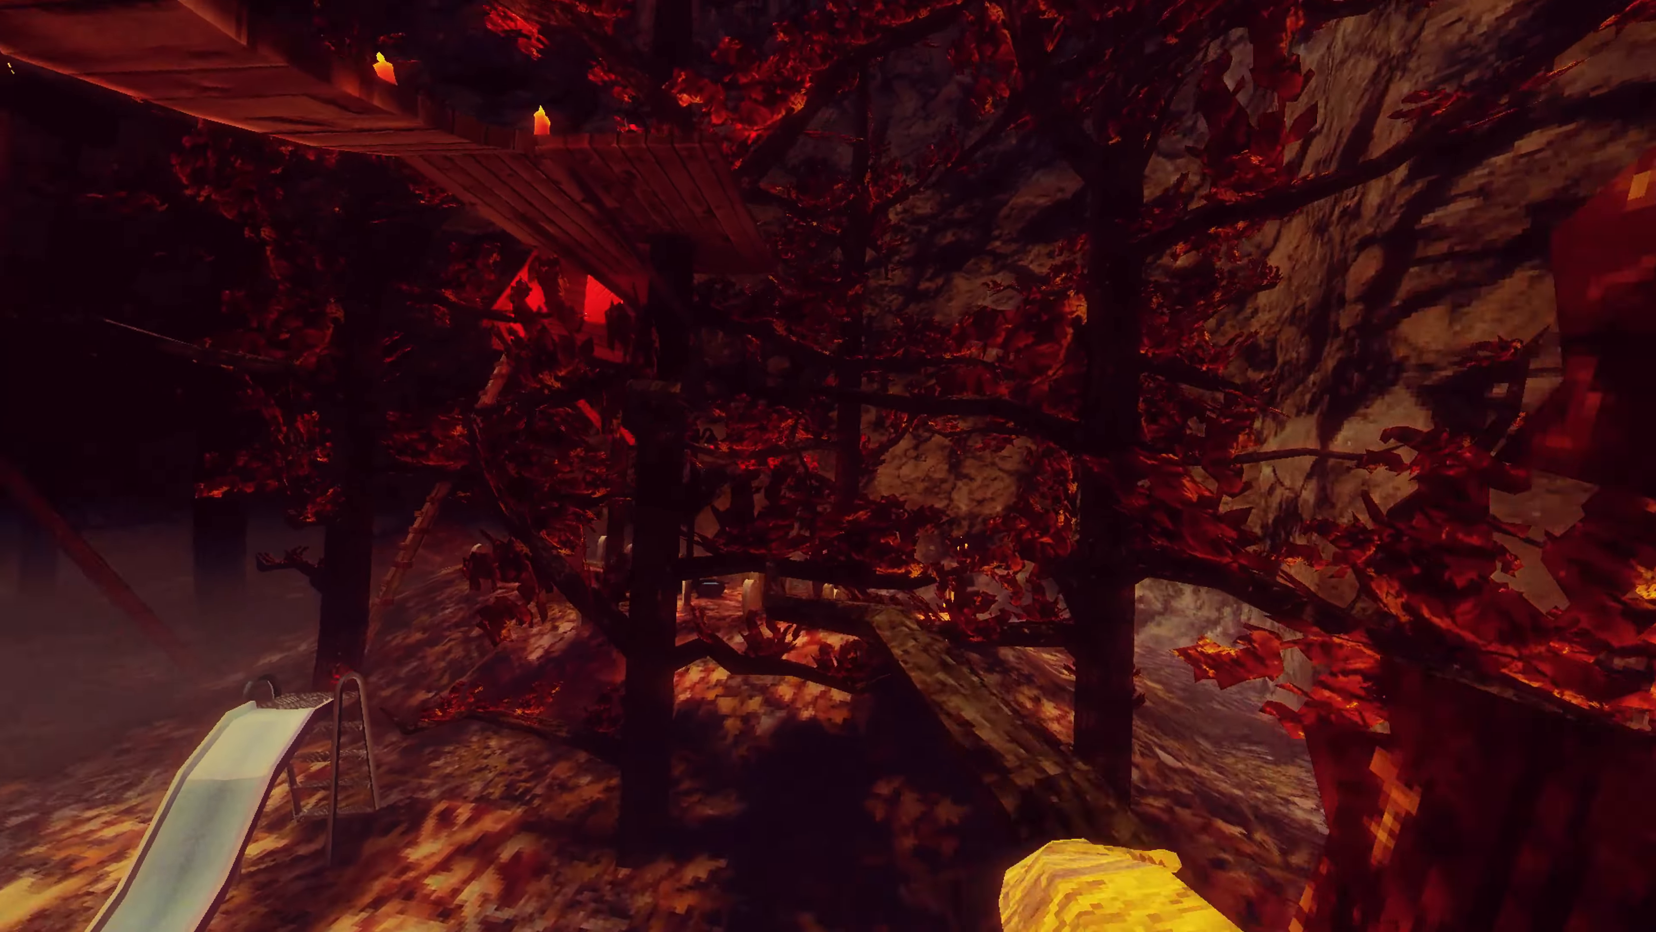